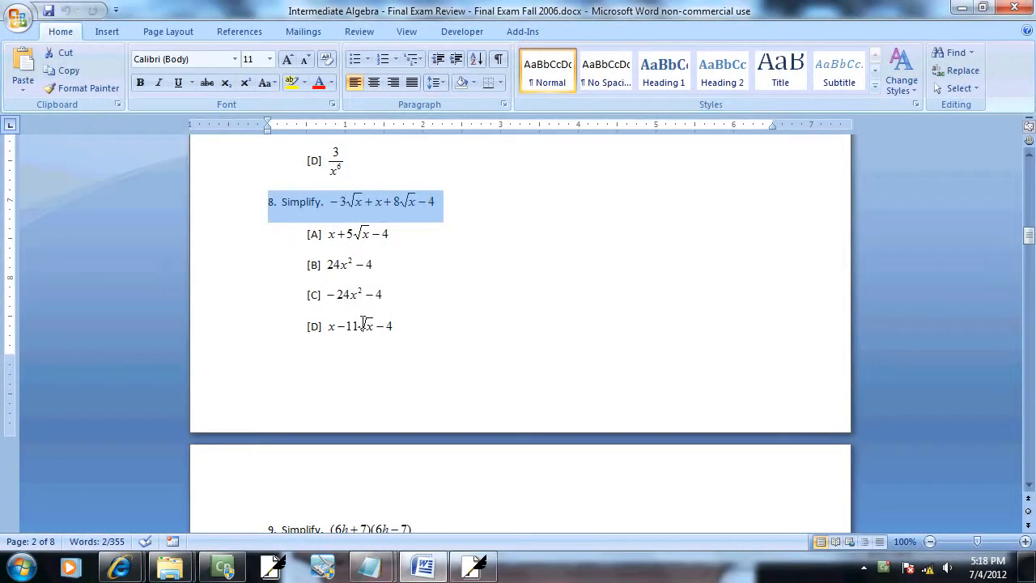
# Switch from problem 8 in Word to the Free Notes page to work it by hand
pyautogui.click(473, 565)
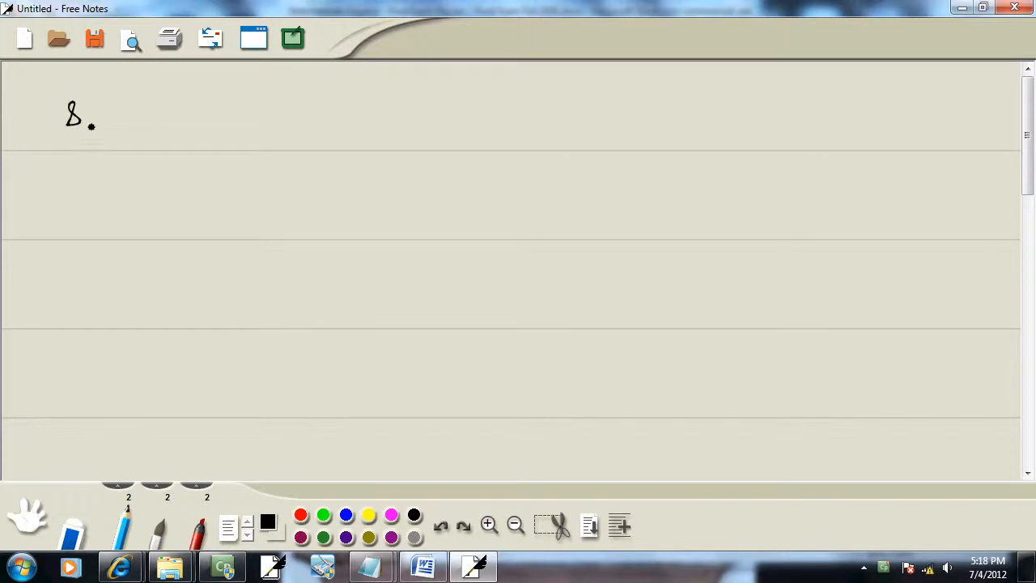
# Handwrite -3√x + x + 8√x - 4 in black ink beside the number 8
pyautogui.click(421, 566)
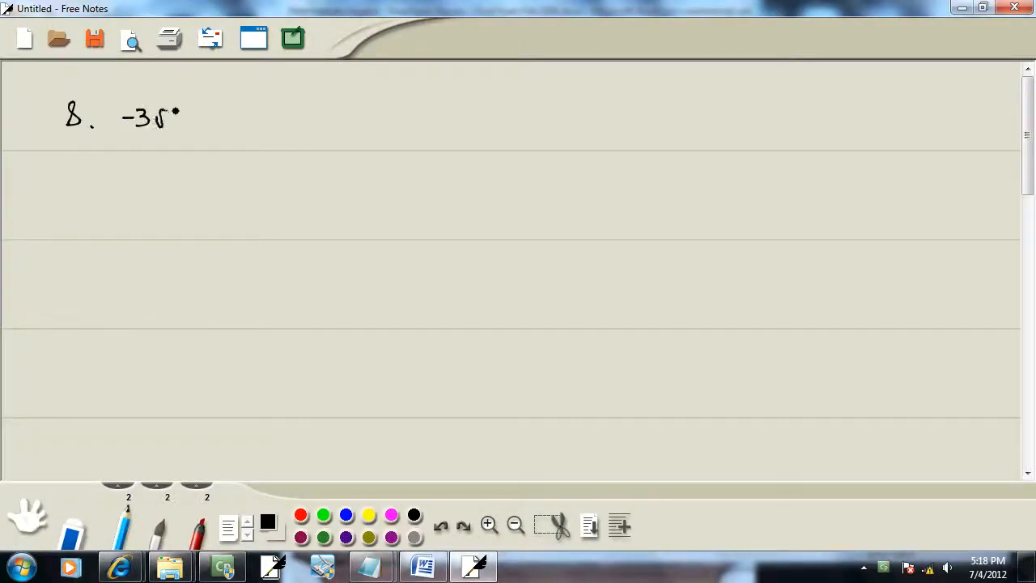
pyautogui.click(423, 566)
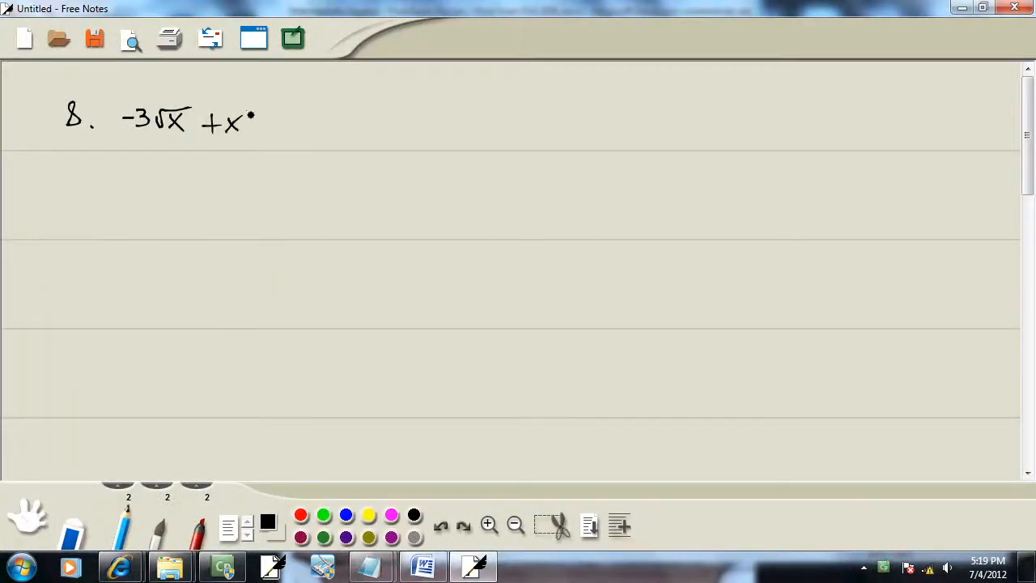
pyautogui.moveTo(257, 122); pyautogui.dragTo(272, 122)
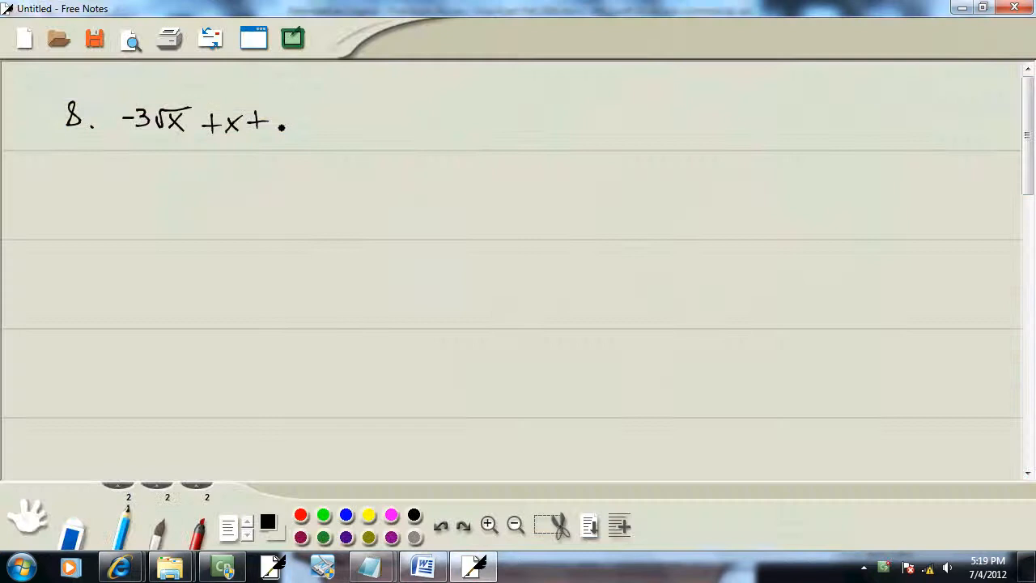
pyautogui.moveTo(275, 126); pyautogui.dragTo(327, 121)
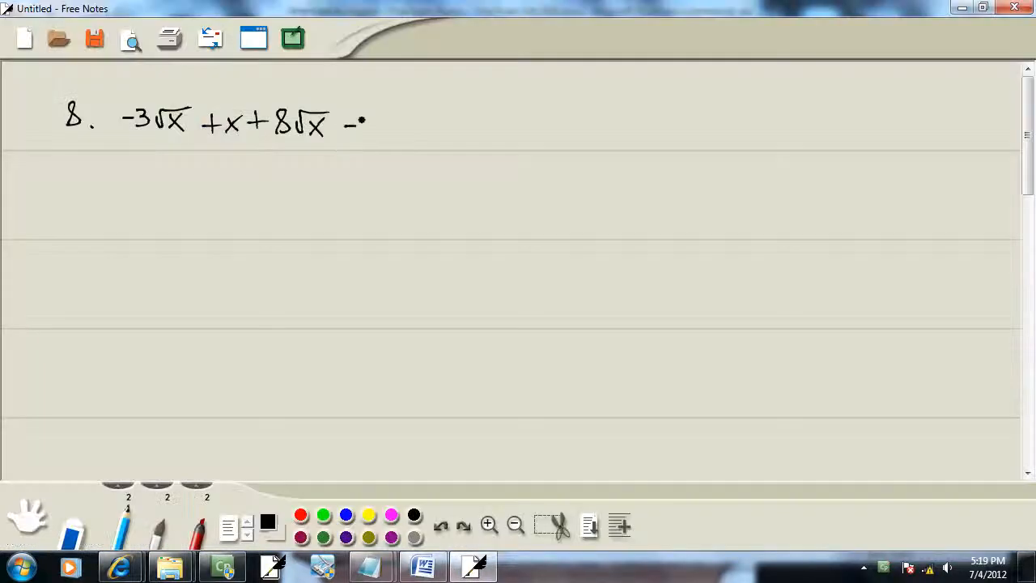
pyautogui.moveTo(372, 130); pyautogui.dragTo(385, 114)
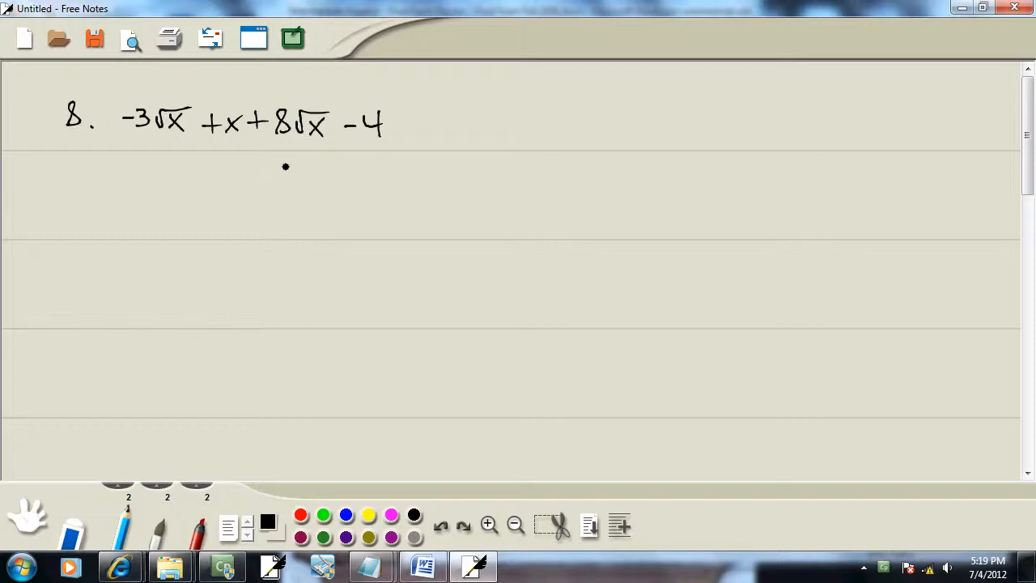
pyautogui.moveTo(288, 162)
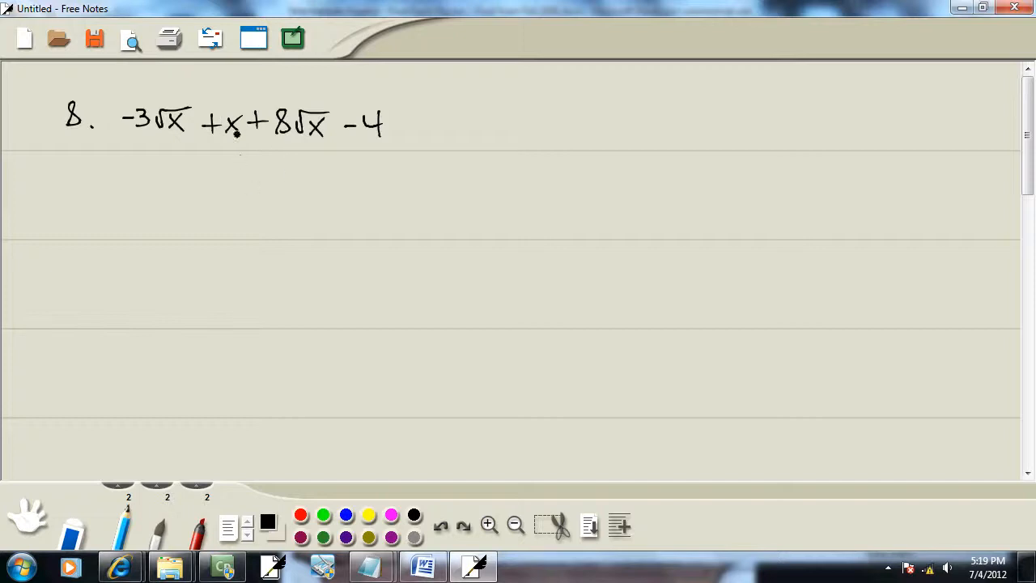
# Underline x in black and the √x terms in red, then write x + 5√x - 4 below
pyautogui.moveTo(209, 139); pyautogui.dragTo(241, 138)
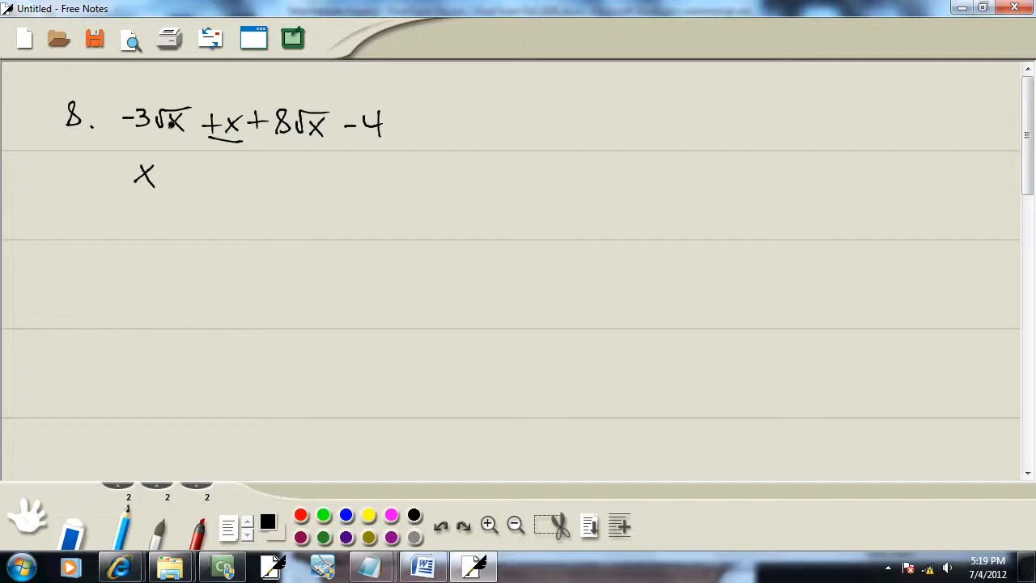
pyautogui.click(332, 132)
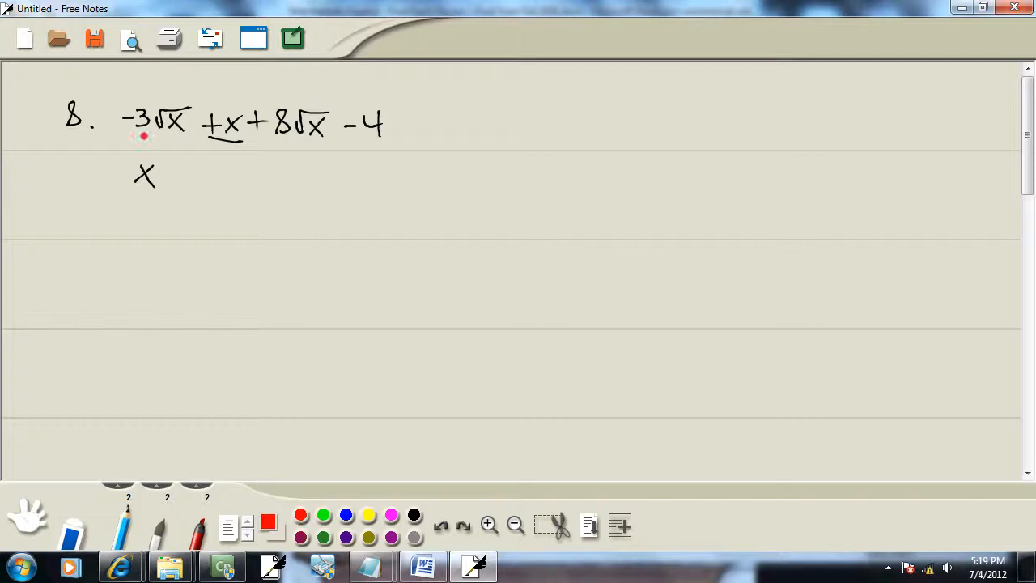
pyautogui.moveTo(130, 139); pyautogui.dragTo(186, 138)
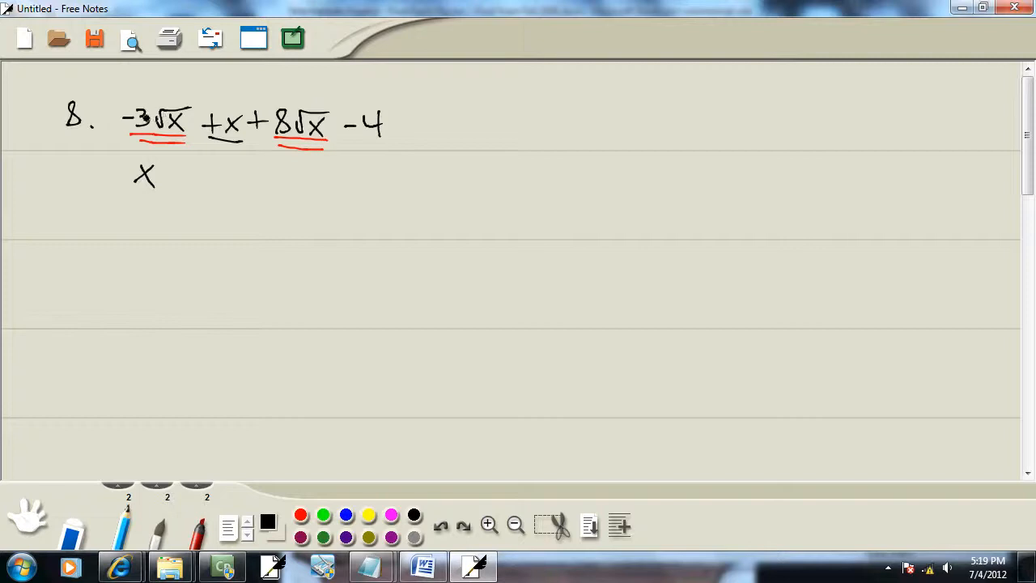
pyautogui.click(176, 172)
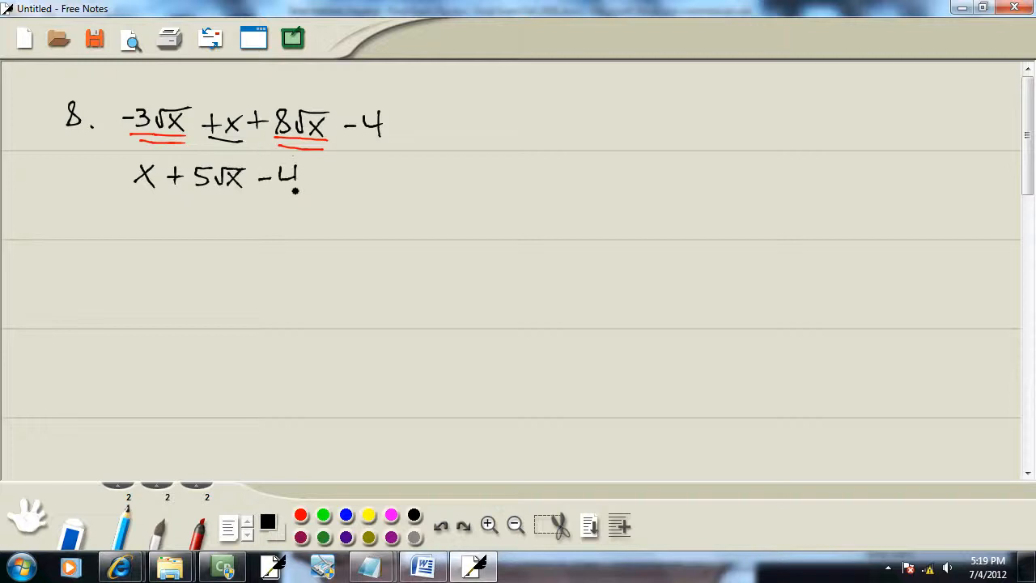
# Circle A as the answer, then return to the Word review scrolled to problem 14
pyautogui.click(421, 566)
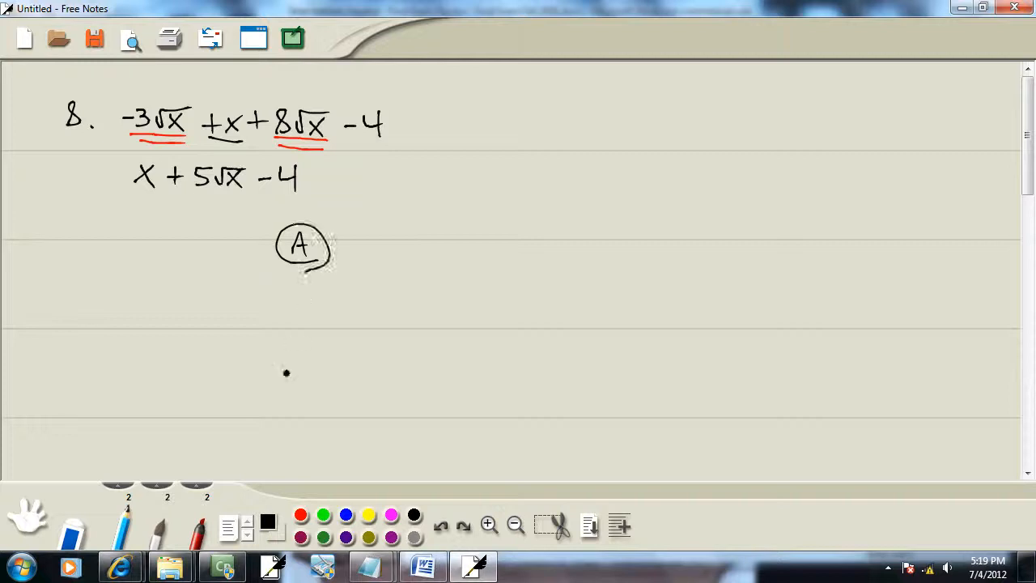
pyautogui.click(422, 566)
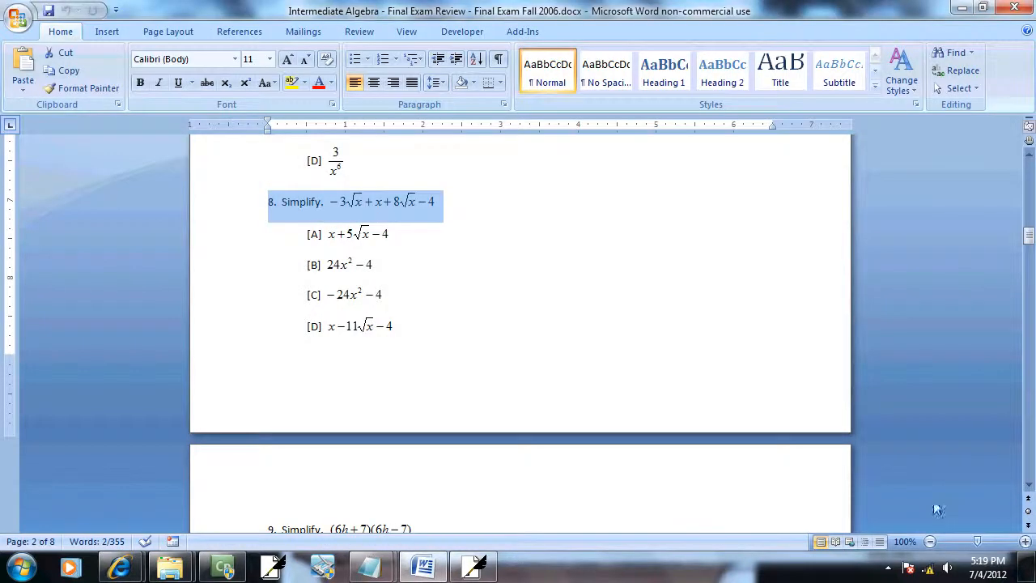
pyautogui.scroll(-3)
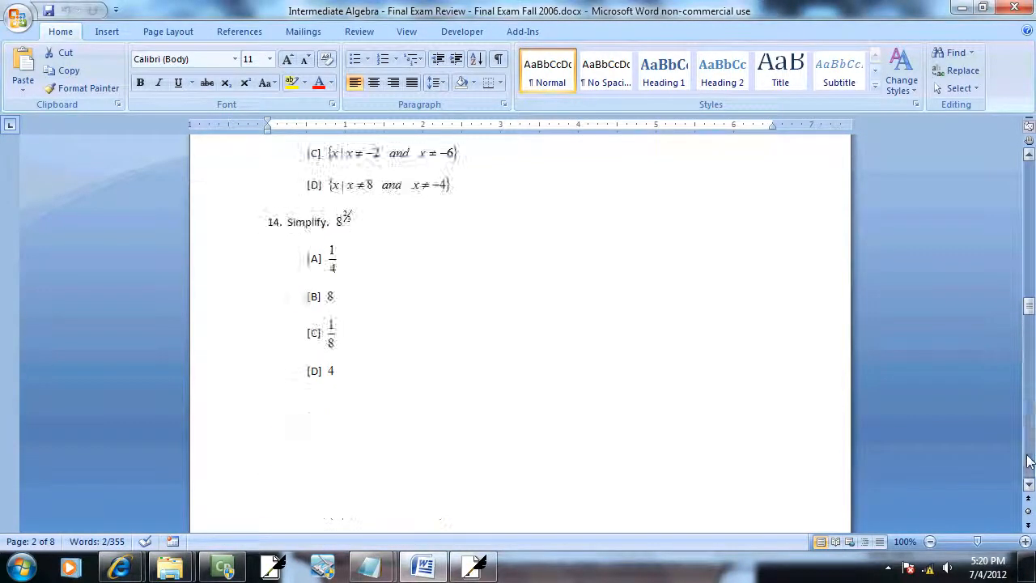